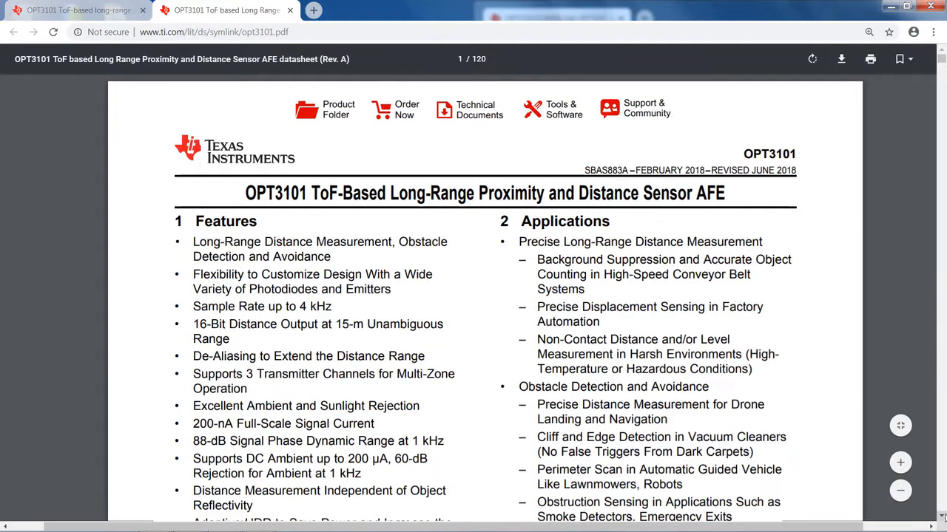
- Scroll the datasheet PDF from page 1 down to the Default Register Map tables on pages 34–37
scroll(down, 3)
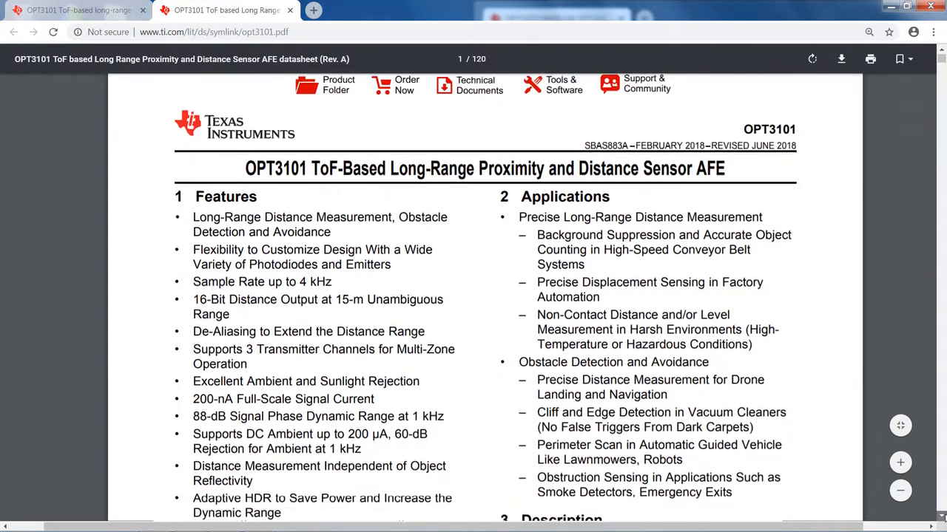
scroll(down, 3)
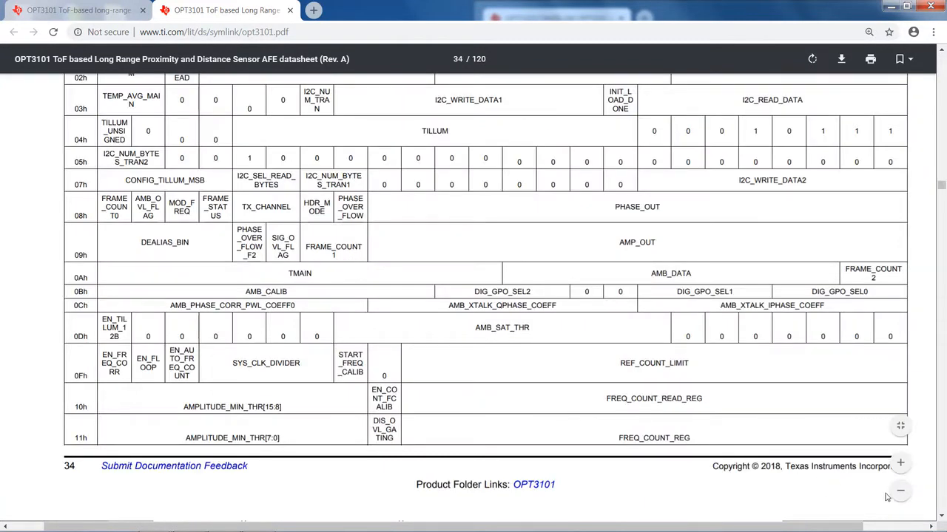
scroll(down, 3)
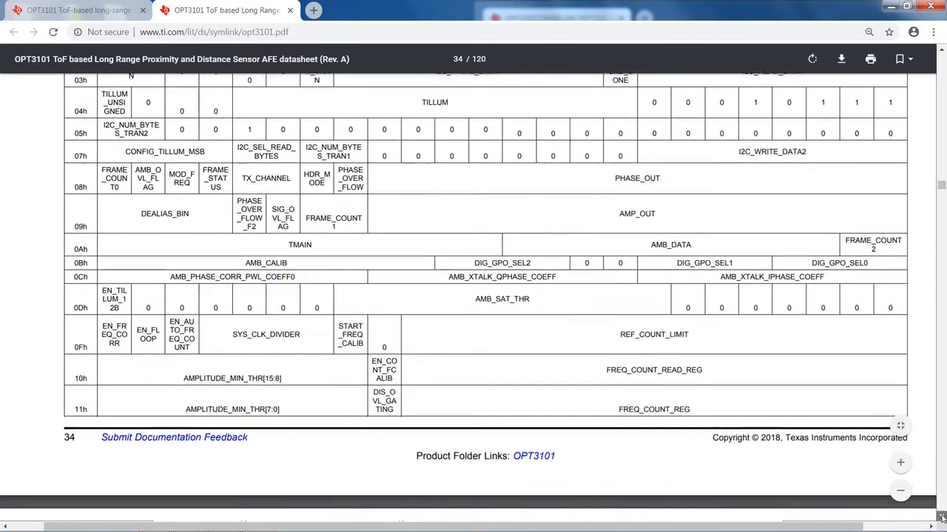
scroll(down, 3)
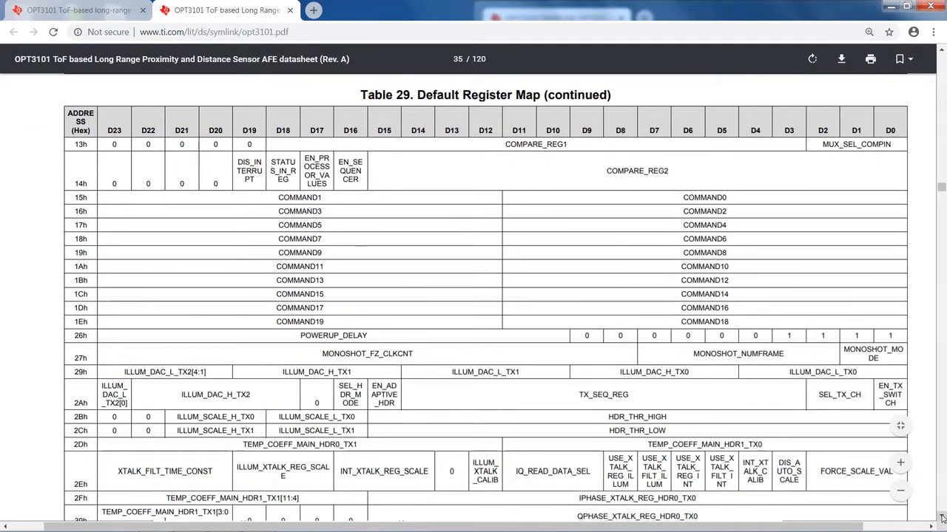
scroll(down, 3)
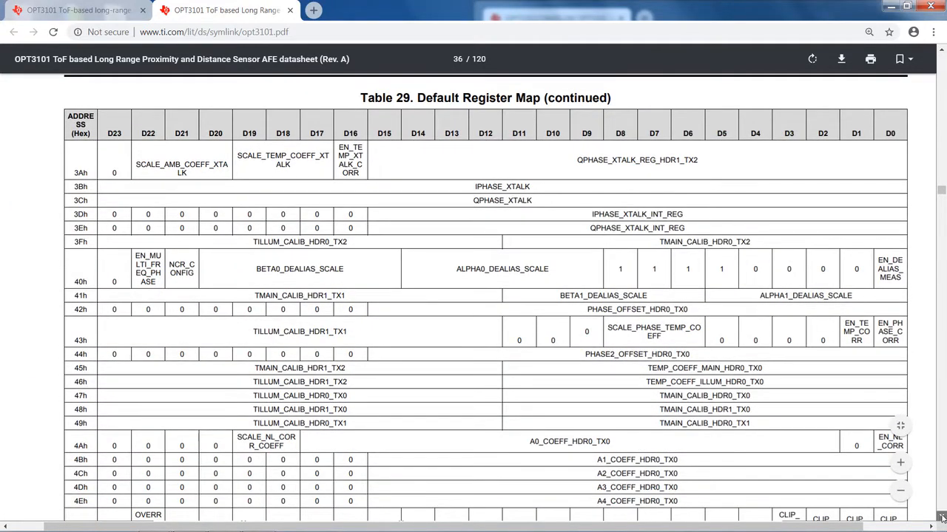
scroll(down, 3)
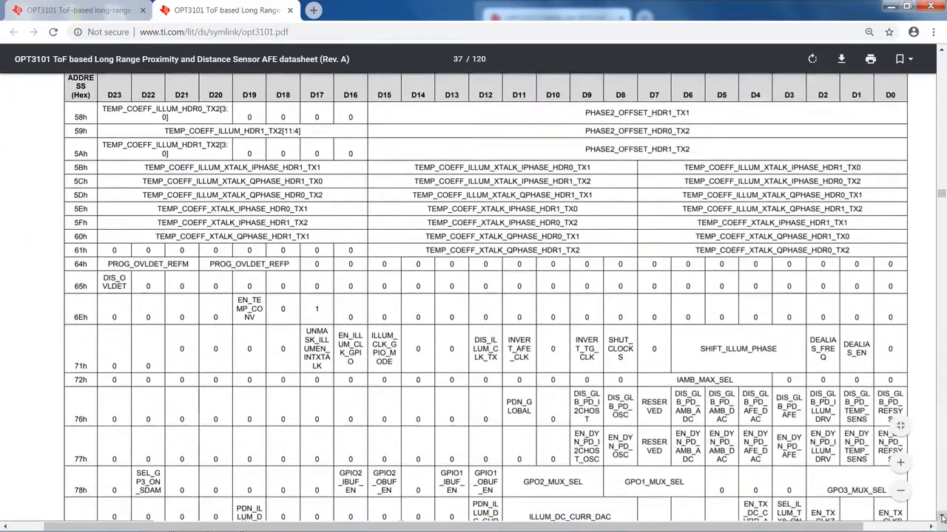
scroll(down, 3)
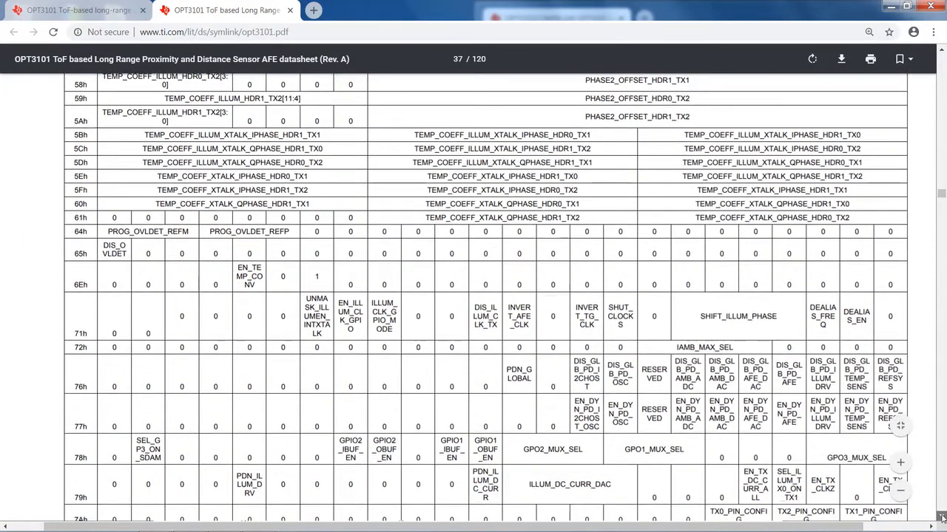
scroll(down, 3)
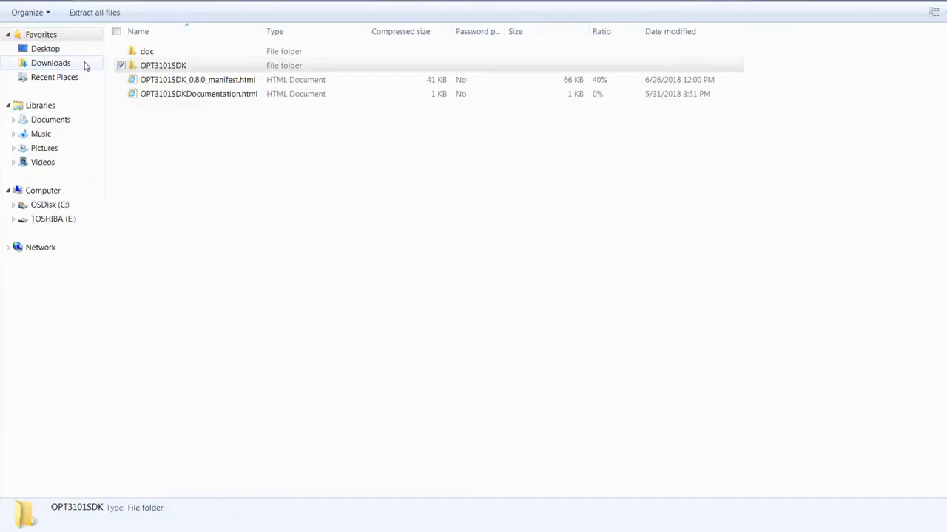
- Enter the OPT3101SDK folder in the zip and launch OPT3101_configuration.cpp in Notepad++
double_click(162, 65)
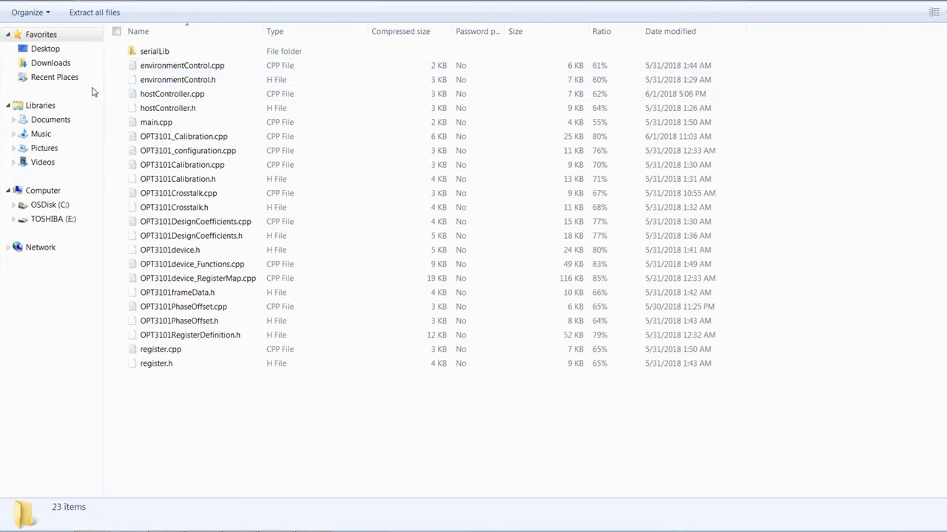
double_click(187, 151)
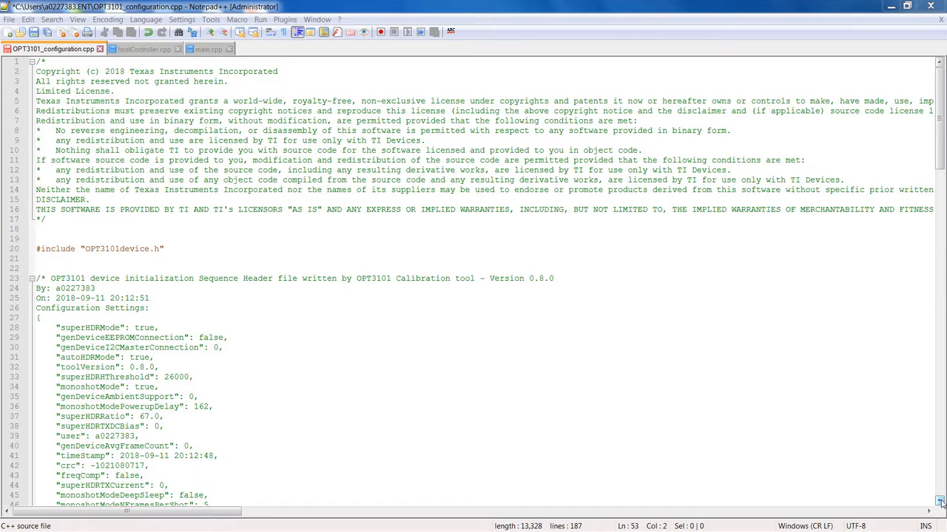
- Scroll past the license comments to the extern "C" block and the device initialize function
scroll(down, 3)
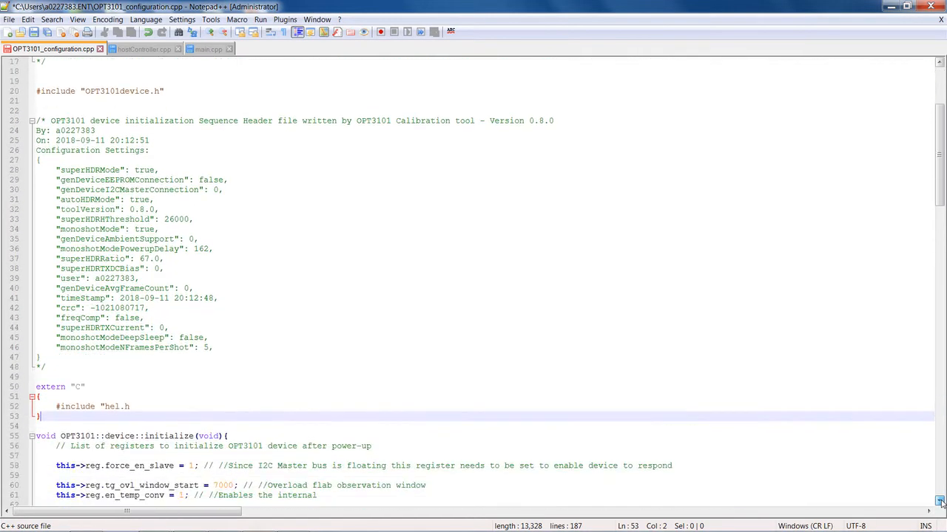
scroll(down, 3)
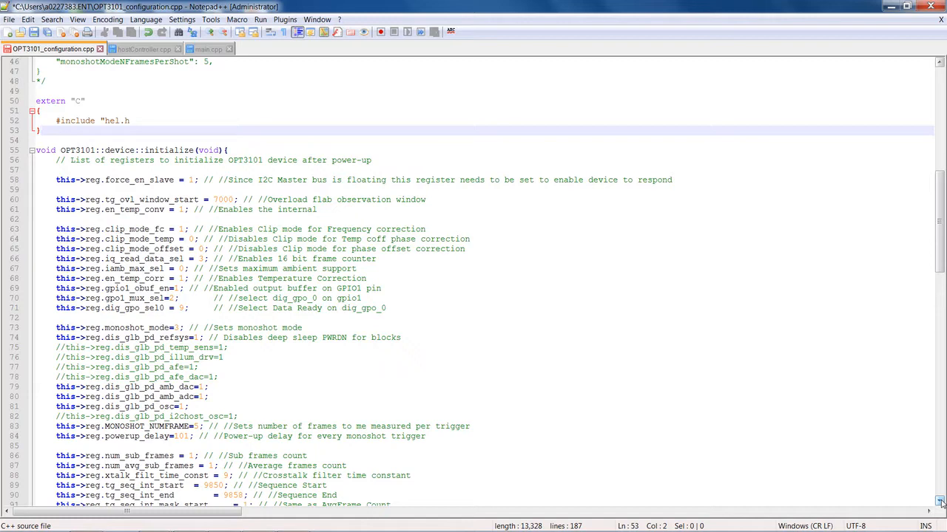
click(39, 130)
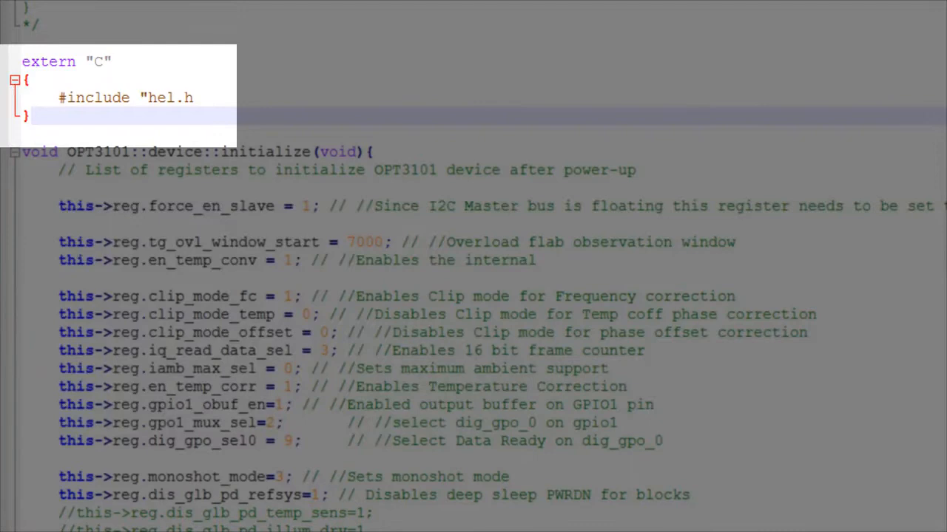
- Load the other SDK .cpp/.h files as tabs and show environmentControl.h's environmentController class
click(29, 116)
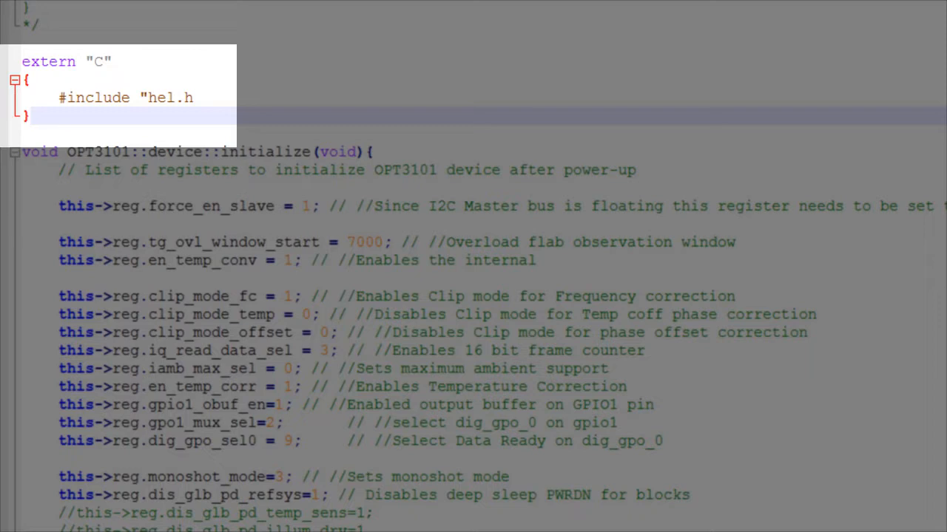
click(31, 115)
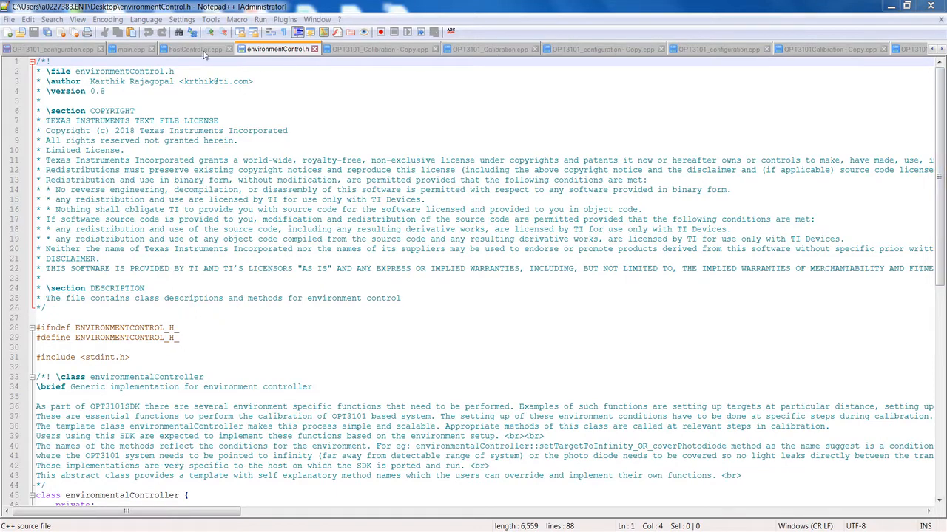
- Review hostController.cpp, then show main.cpp's example main function running the calibration routines
click(193, 49)
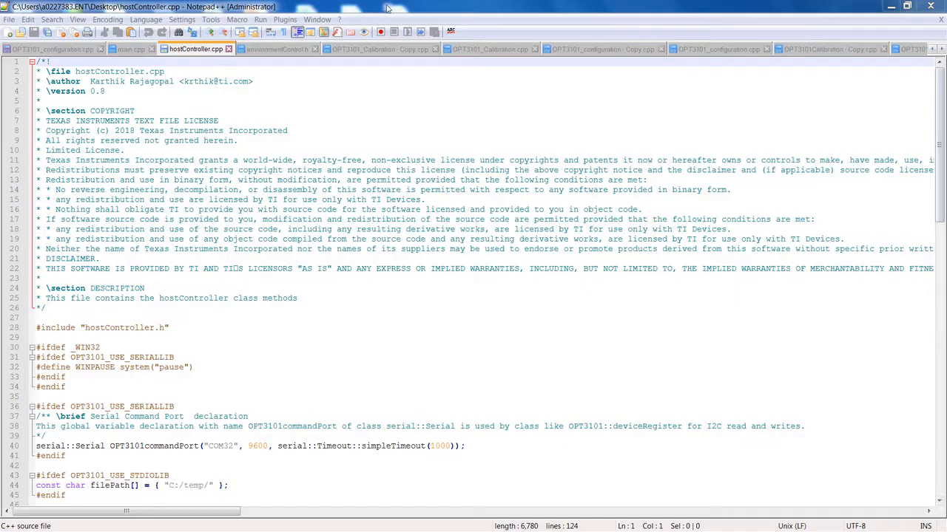
click(132, 48)
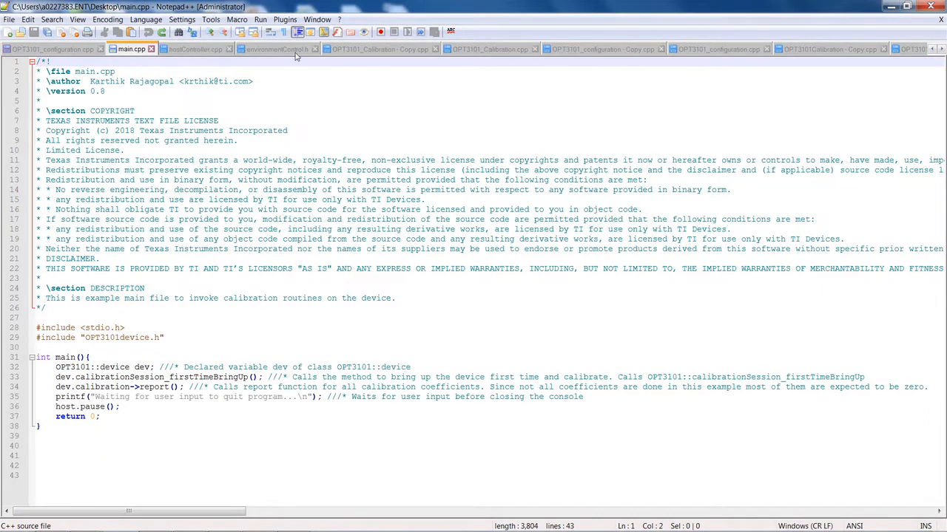